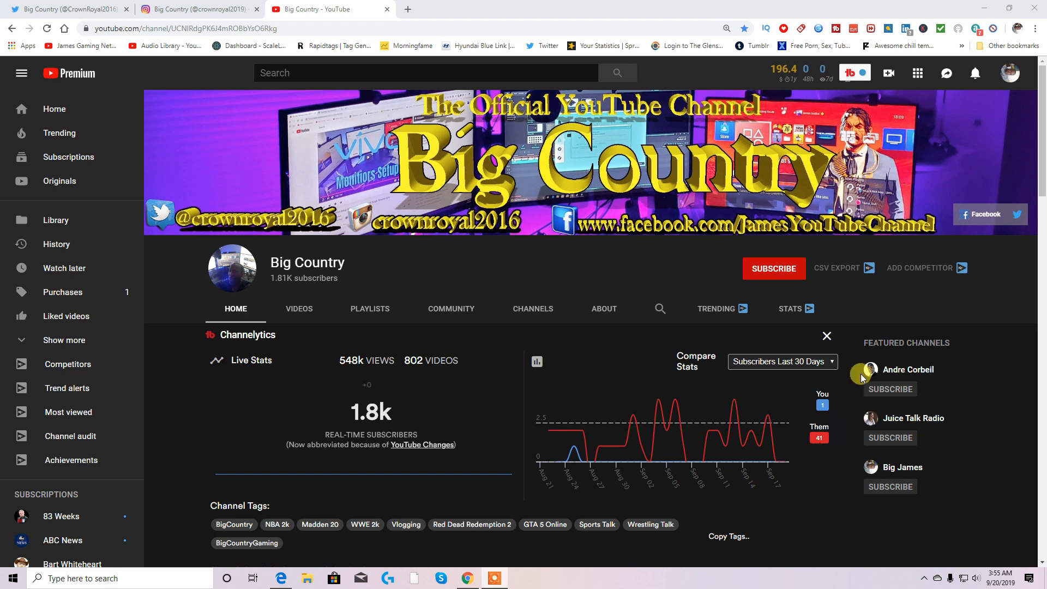
Subscribe to the Big Country YouTube channel from its channel page.
click(774, 269)
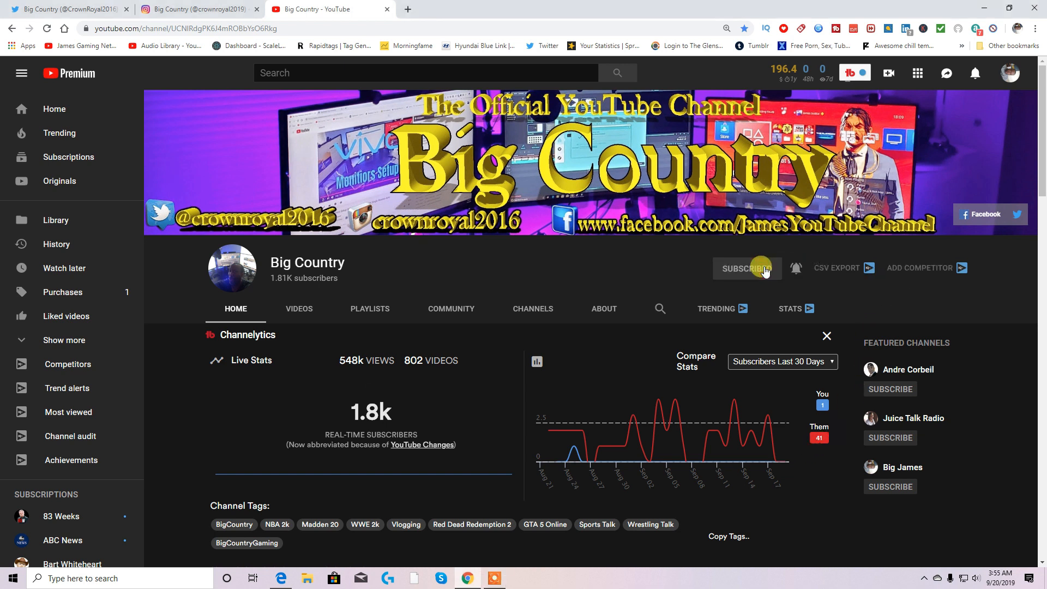
click(747, 268)
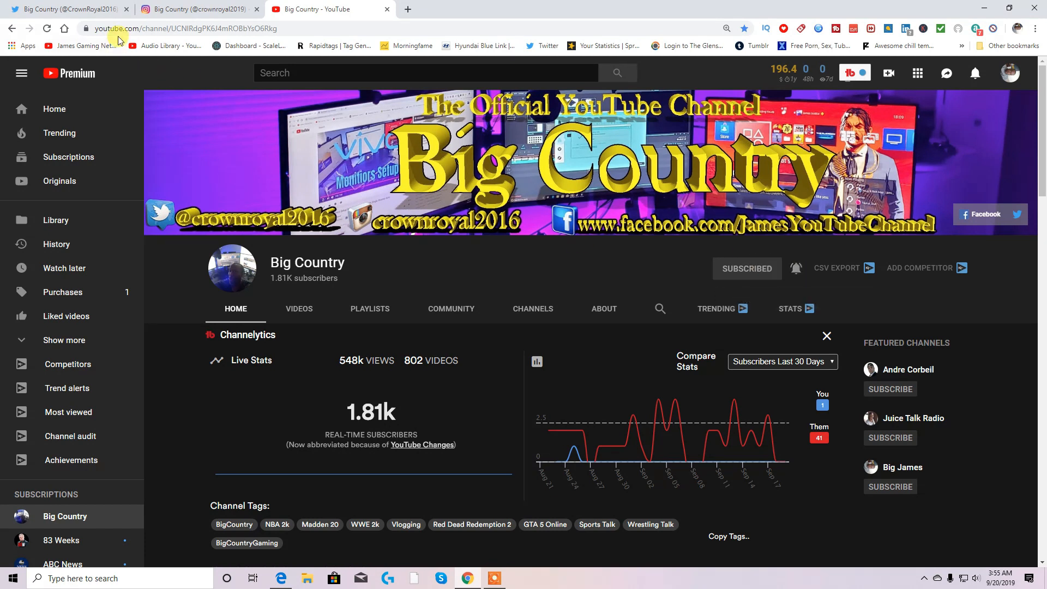
View the Big Country Instagram profile, then move on to the Twitter profile tab.
click(192, 9)
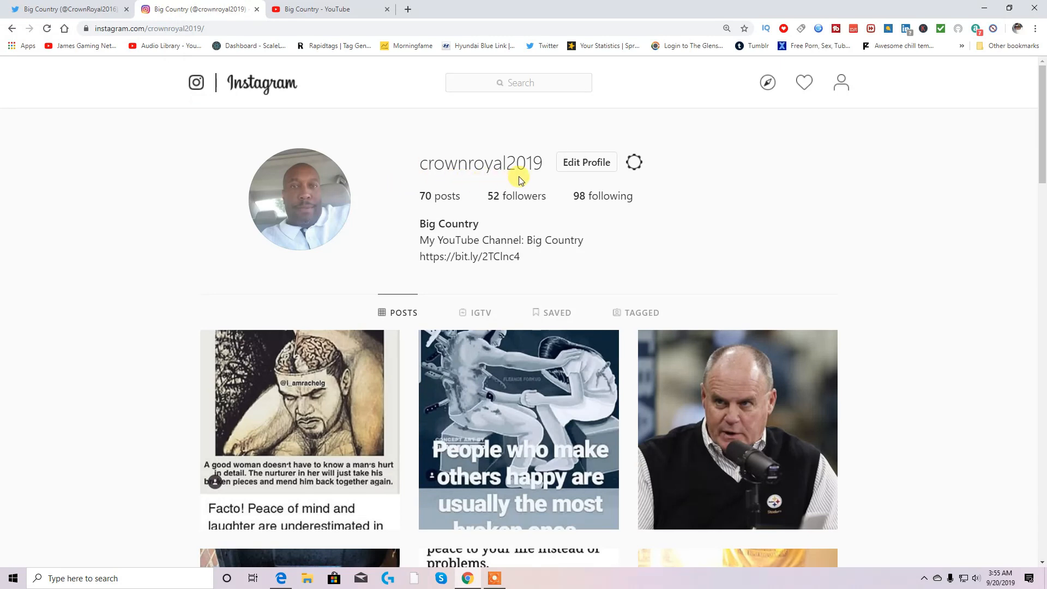
mouse_move(543, 176)
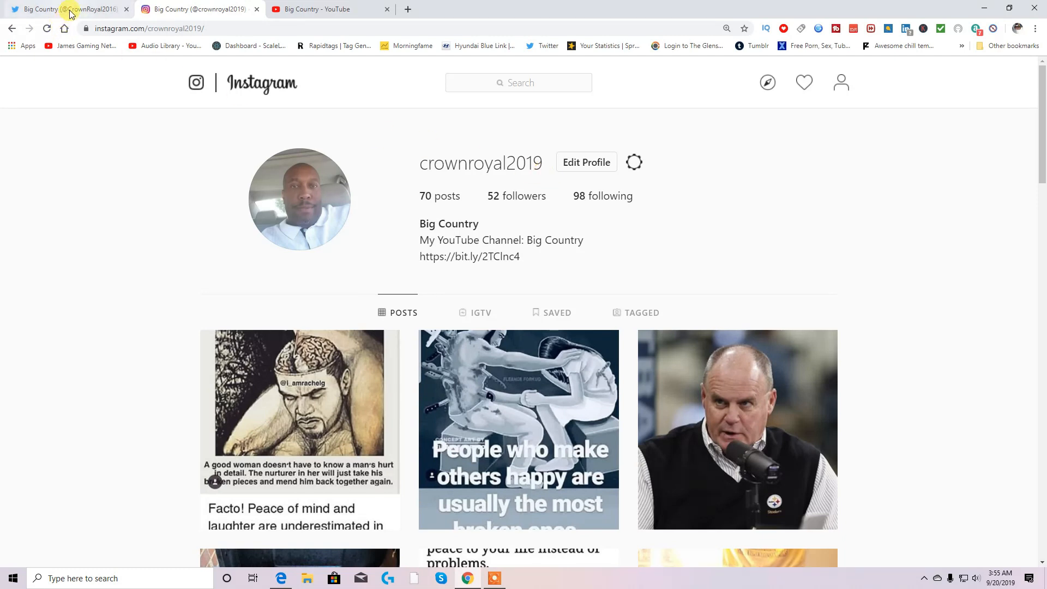
click(66, 9)
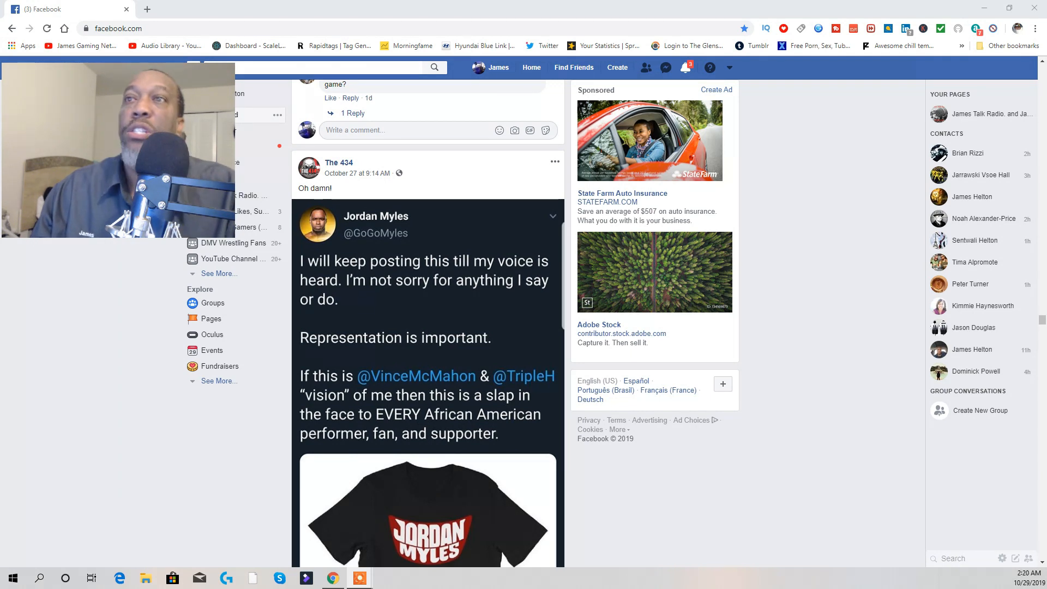
scroll(down, 3)
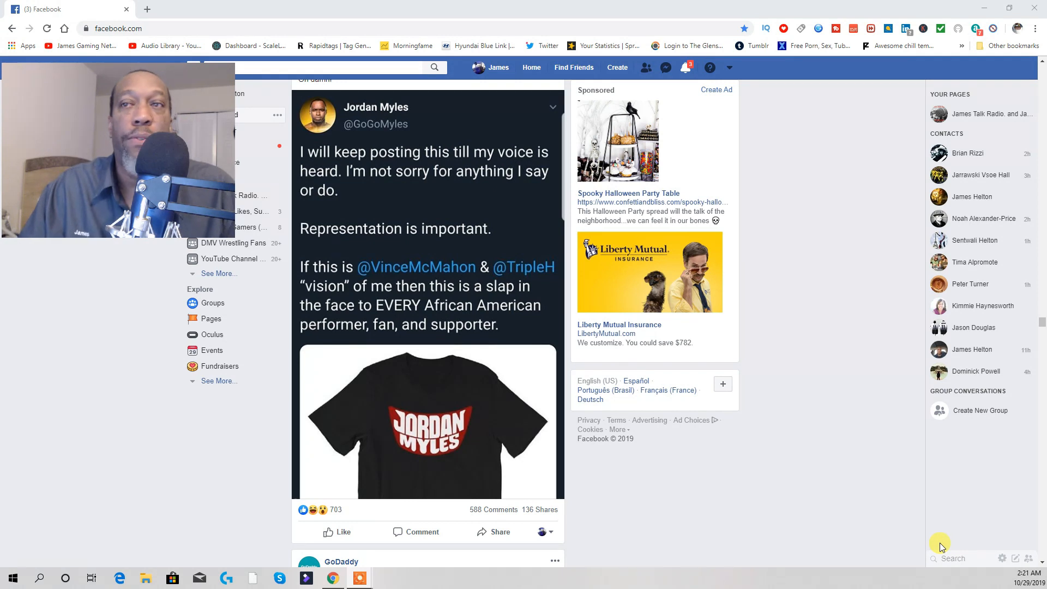
scroll(down, 3)
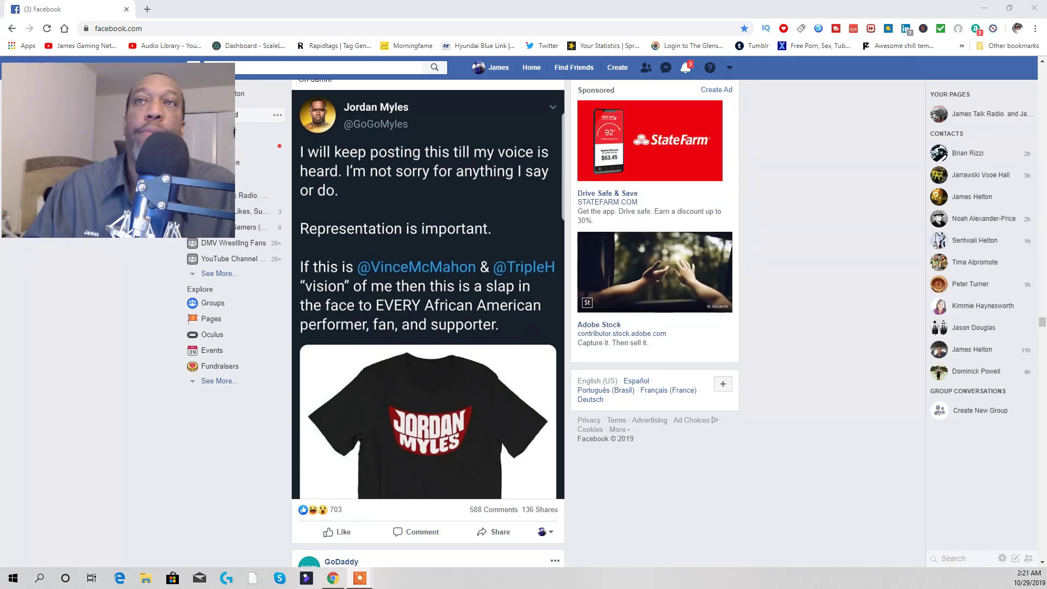
Scroll the Facebook feed down to the post quoting WWE's no-T-shirts-sold statement.
scroll(down, 3)
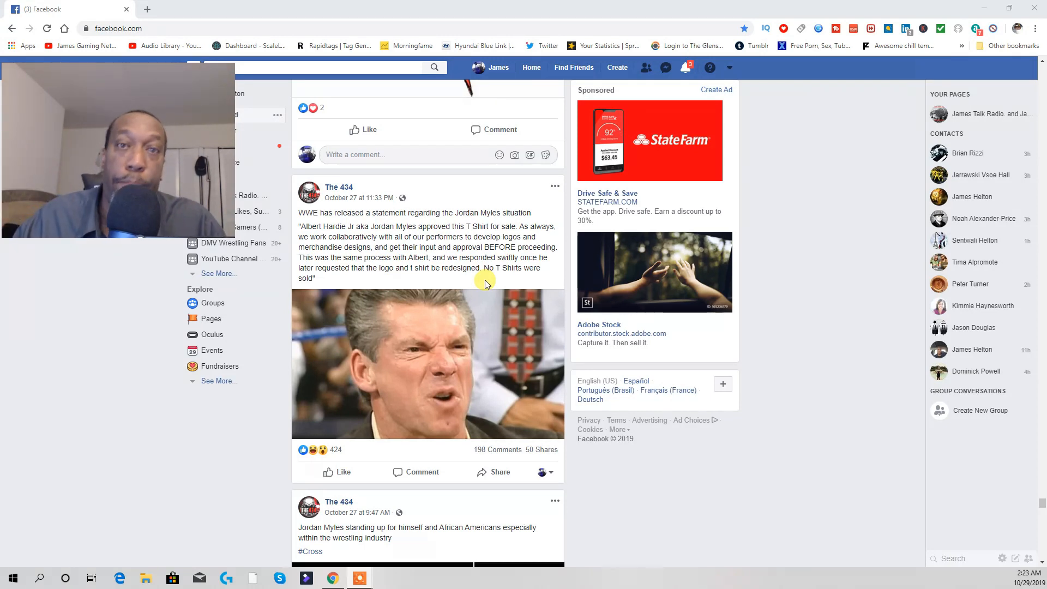
mouse_move(650, 306)
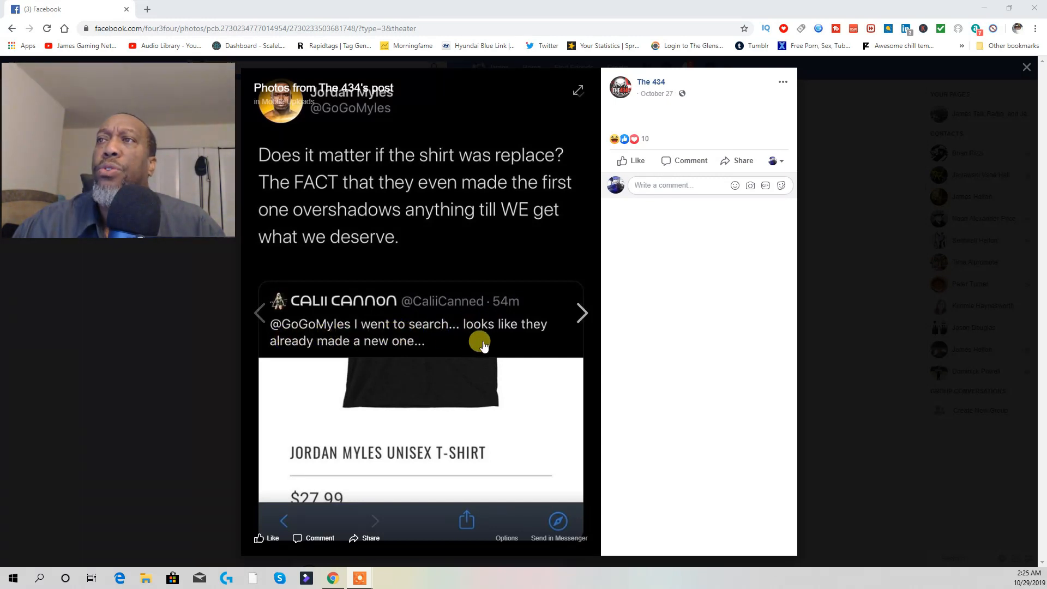
mouse_move(327, 351)
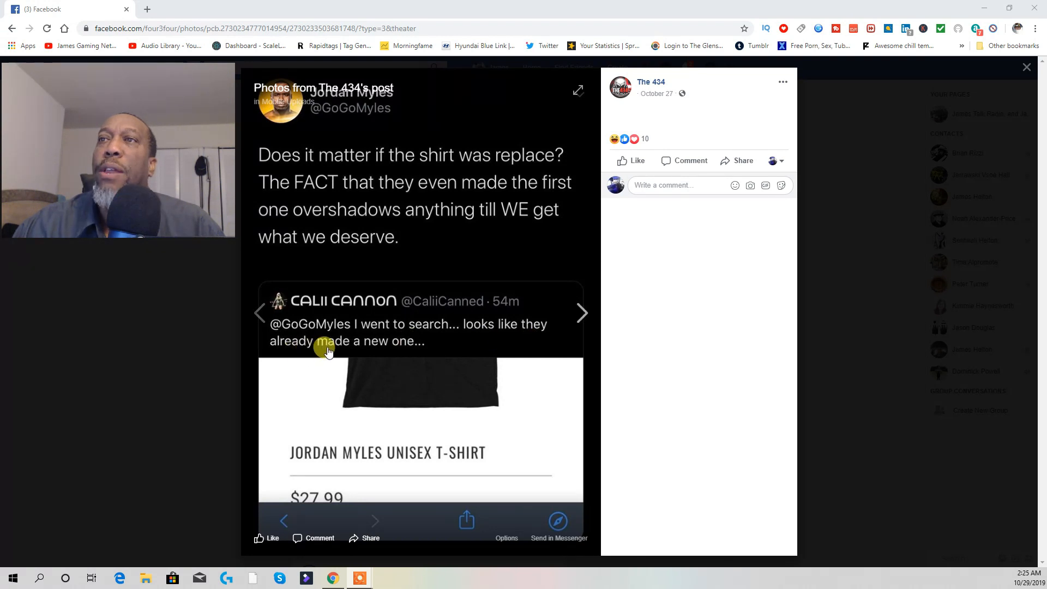
mouse_move(308, 168)
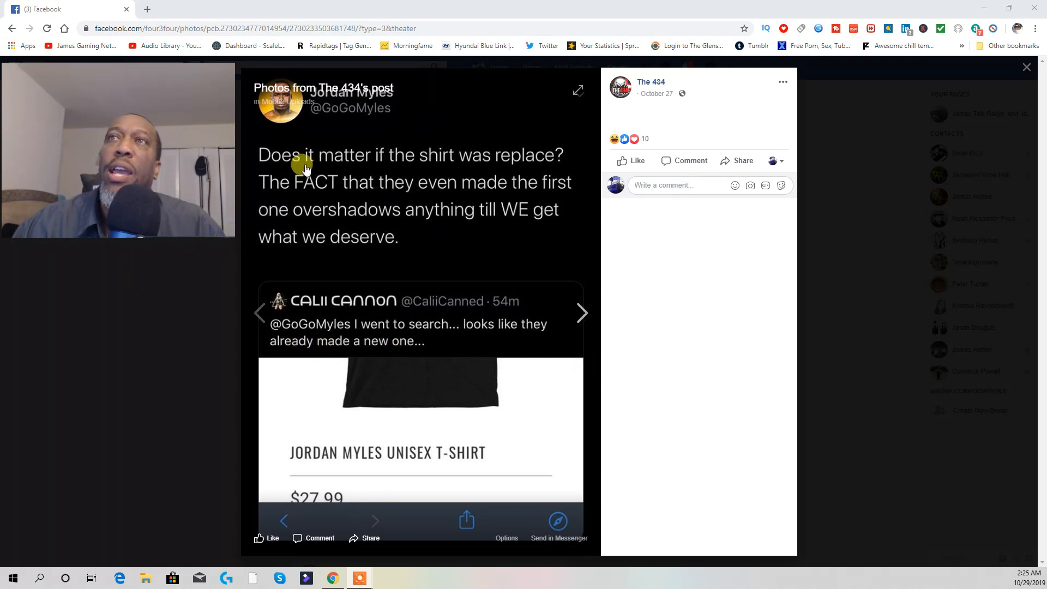
mouse_move(451, 173)
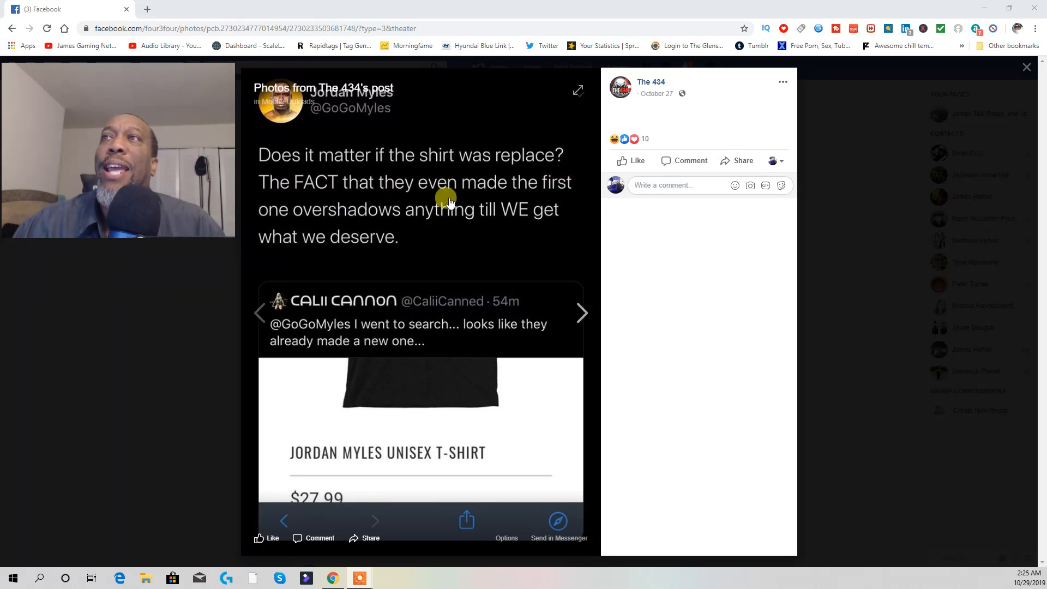
mouse_move(308, 220)
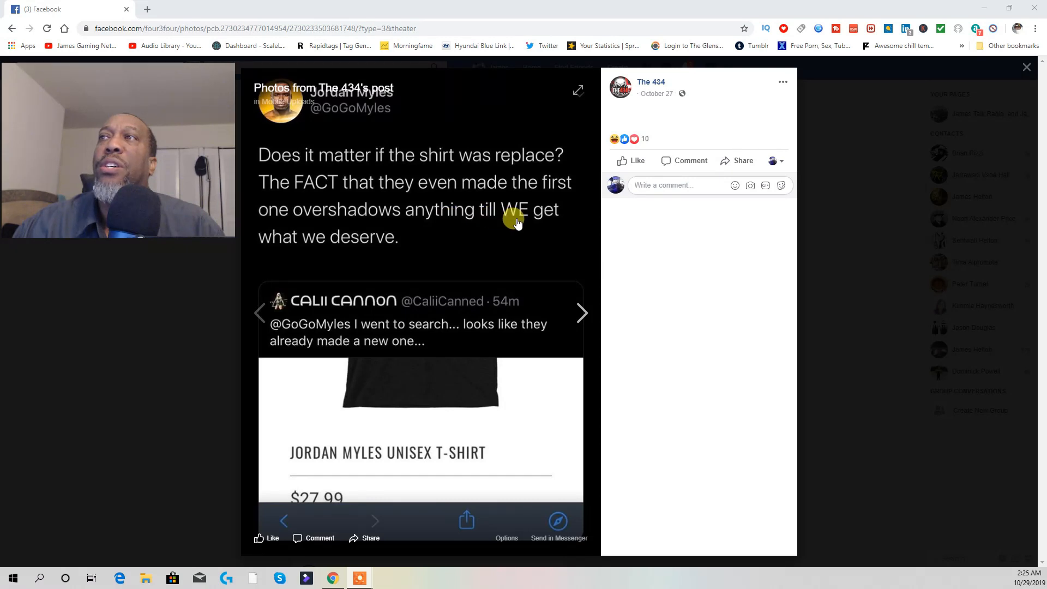
mouse_move(823, 283)
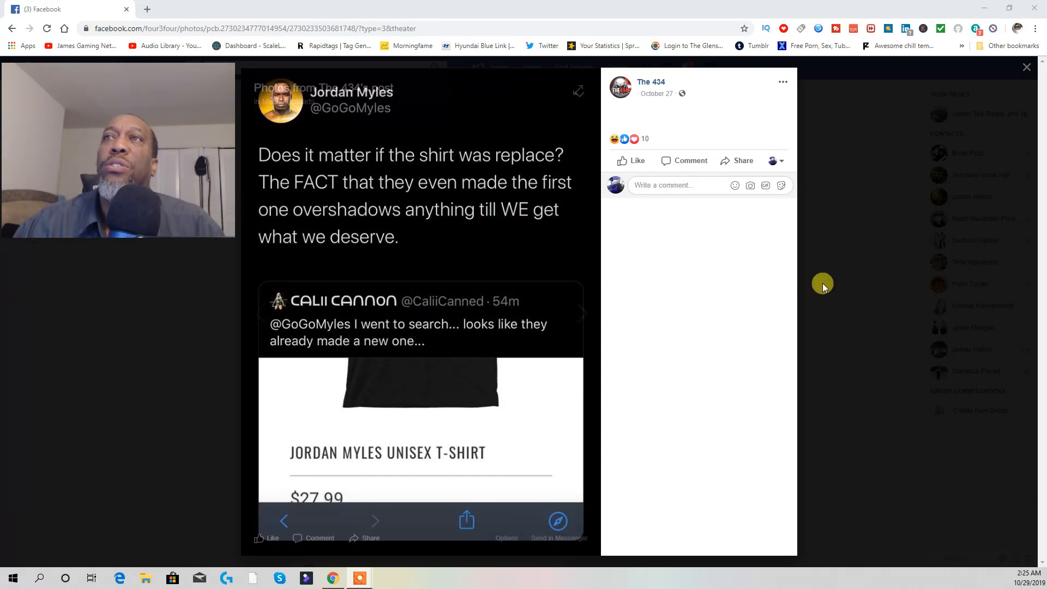
mouse_move(831, 301)
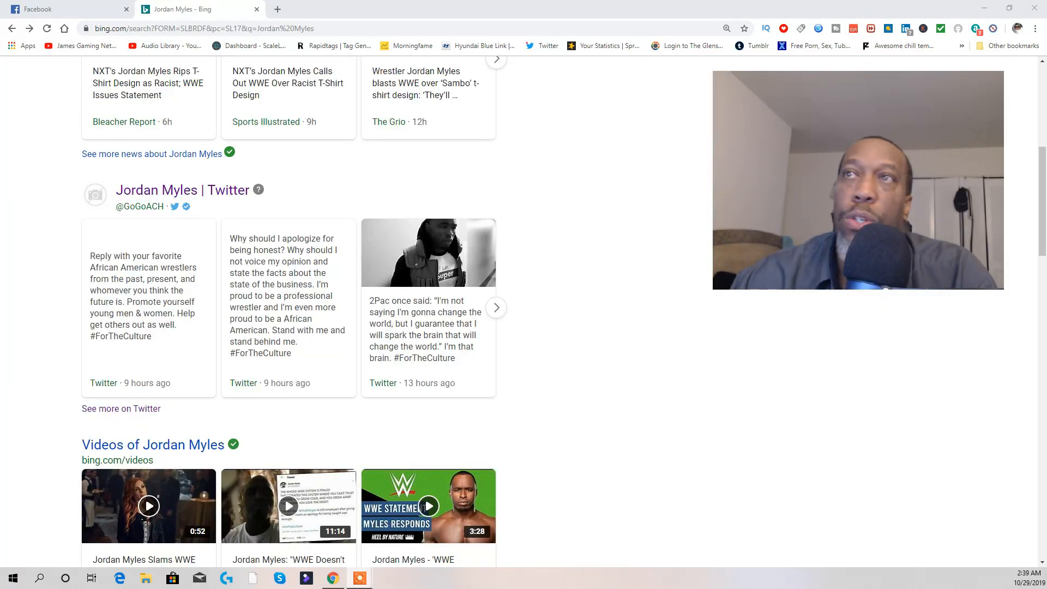
scroll(up, 3)
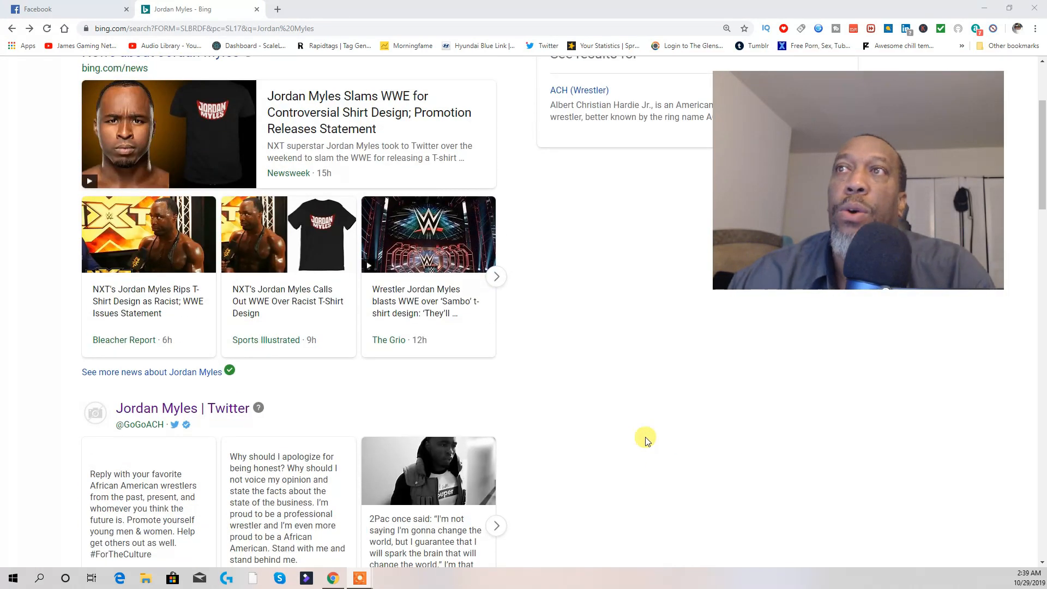
scroll(down, 3)
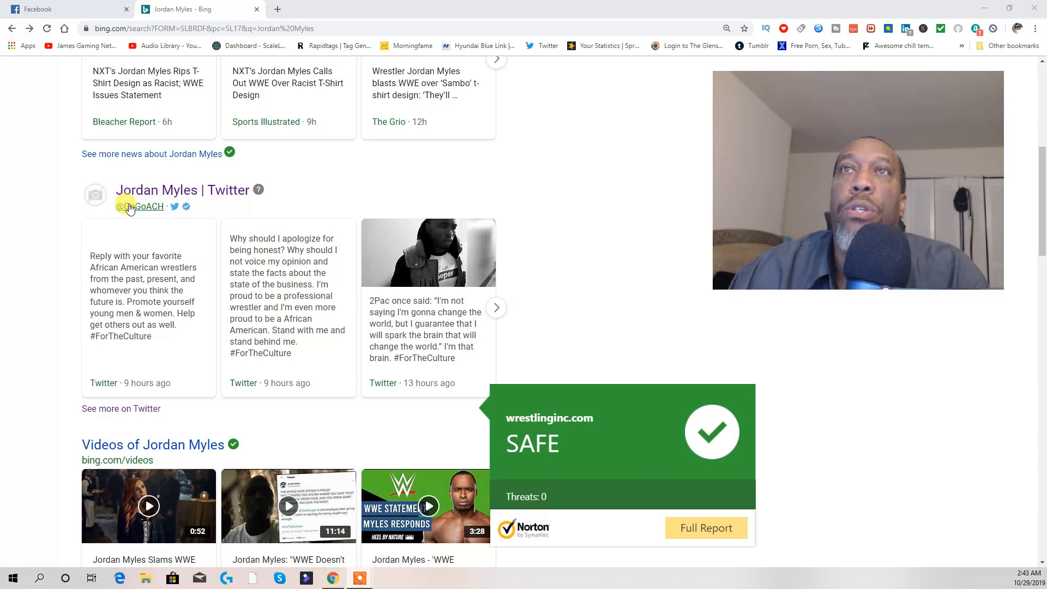
mouse_move(229, 205)
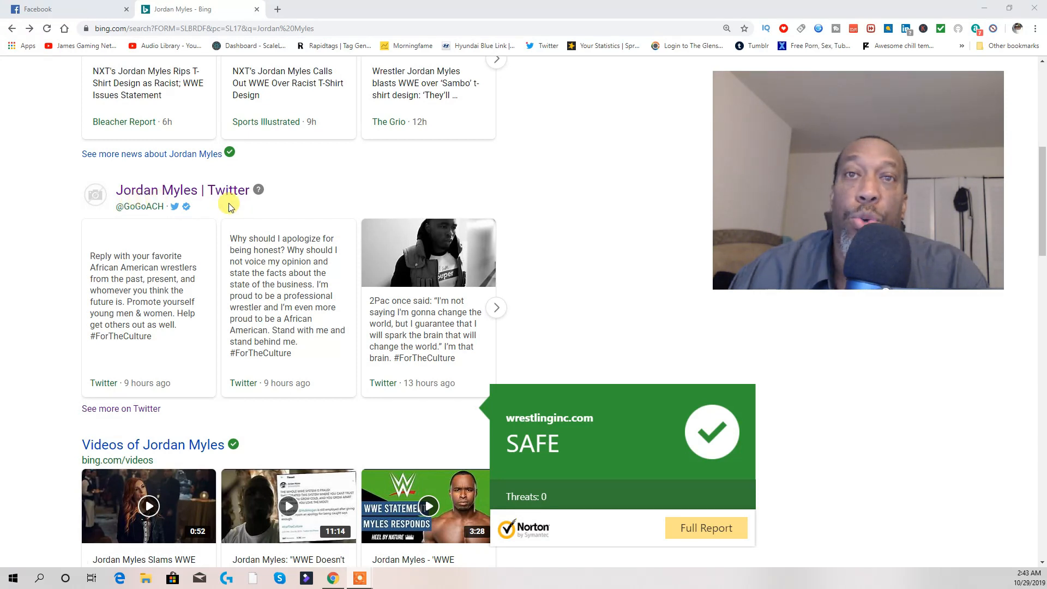
mouse_move(180, 191)
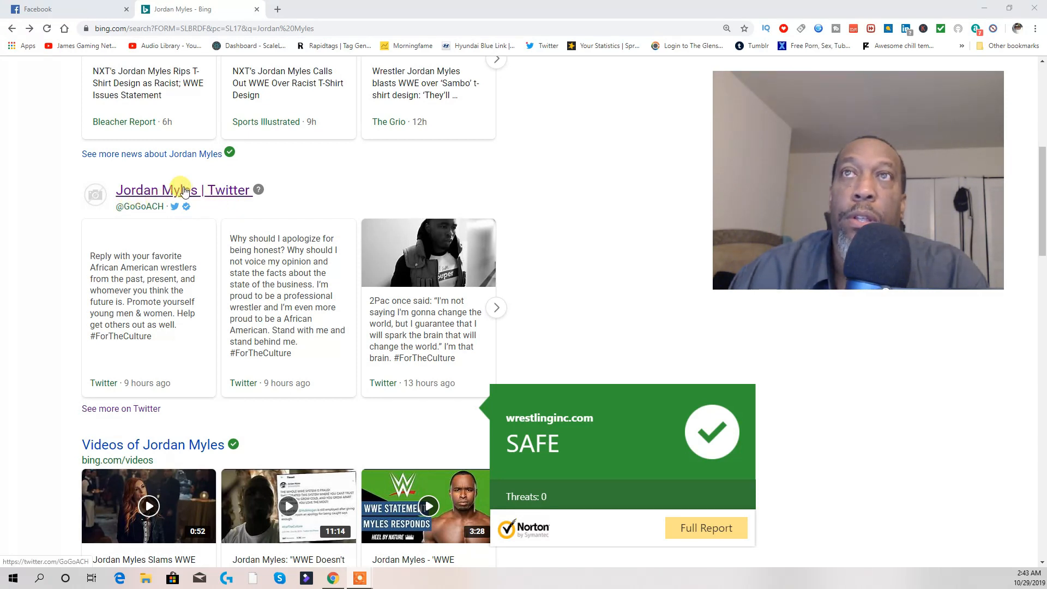
Open the 'Jordan Myles | Twitter' result, revealing an Account suspended notice.
click(180, 190)
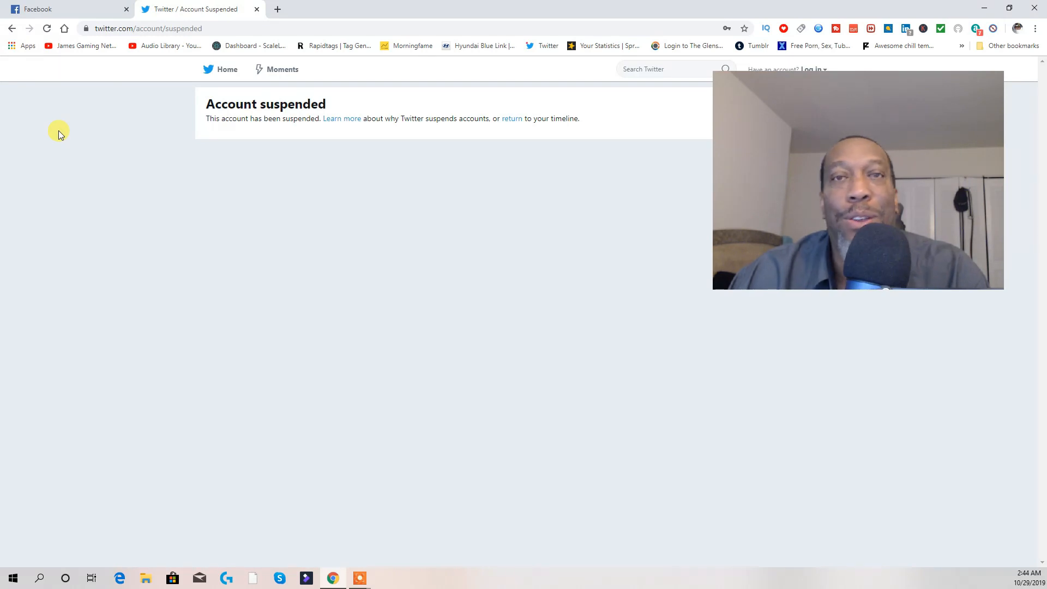
mouse_move(305, 154)
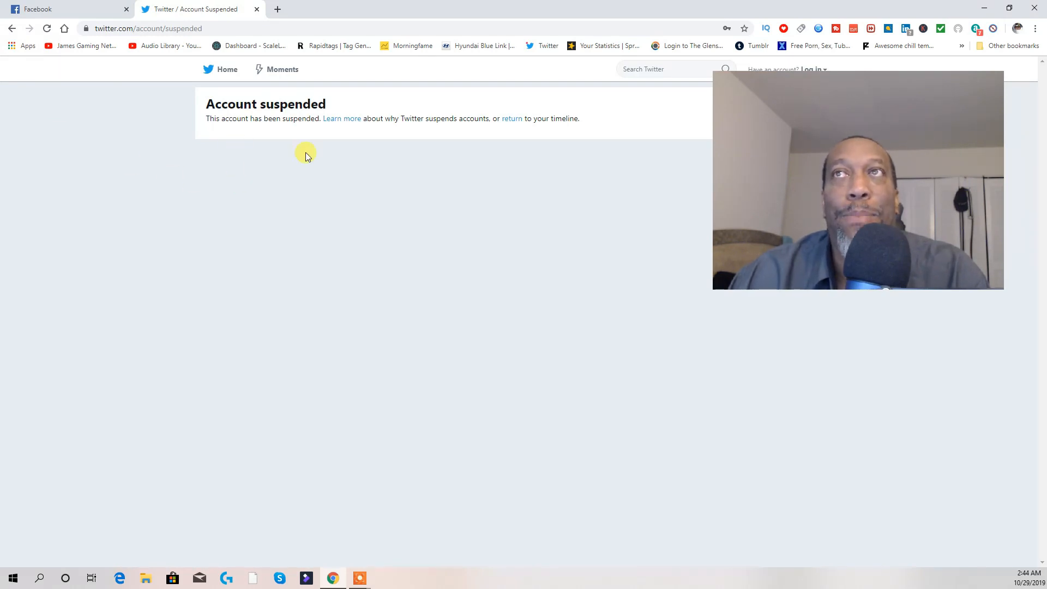
mouse_move(460, 221)
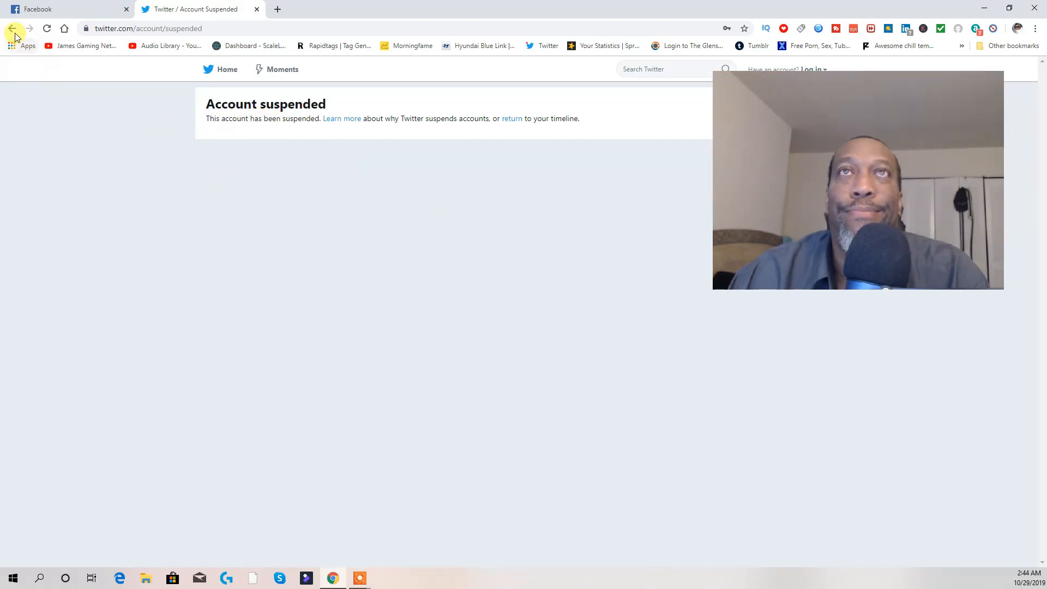
Return to the Bing results for Jordan Myles and browse his news, tweets, videos and images.
click(16, 28)
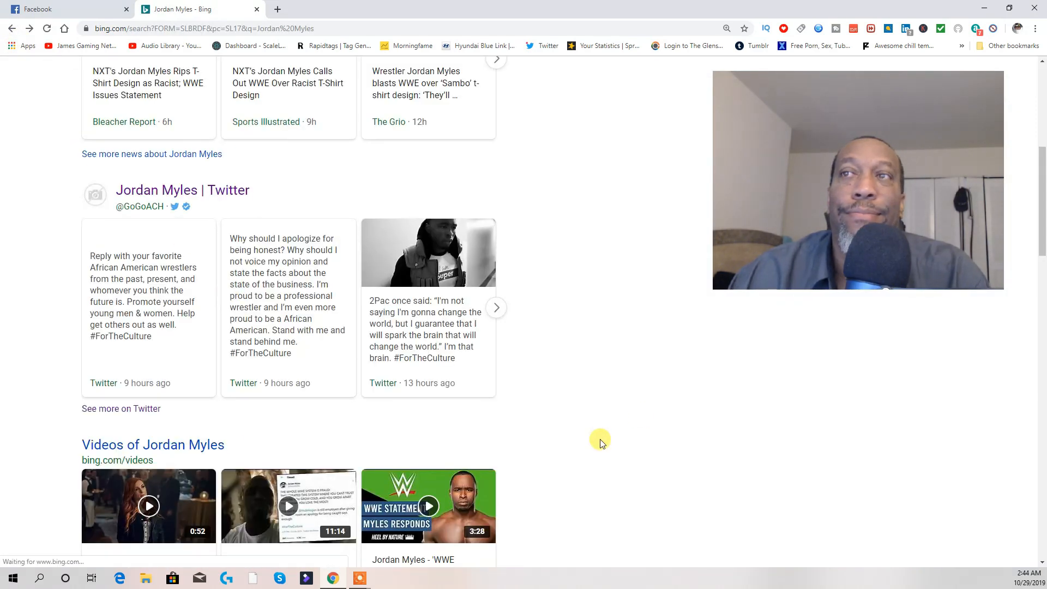
scroll(down, 3)
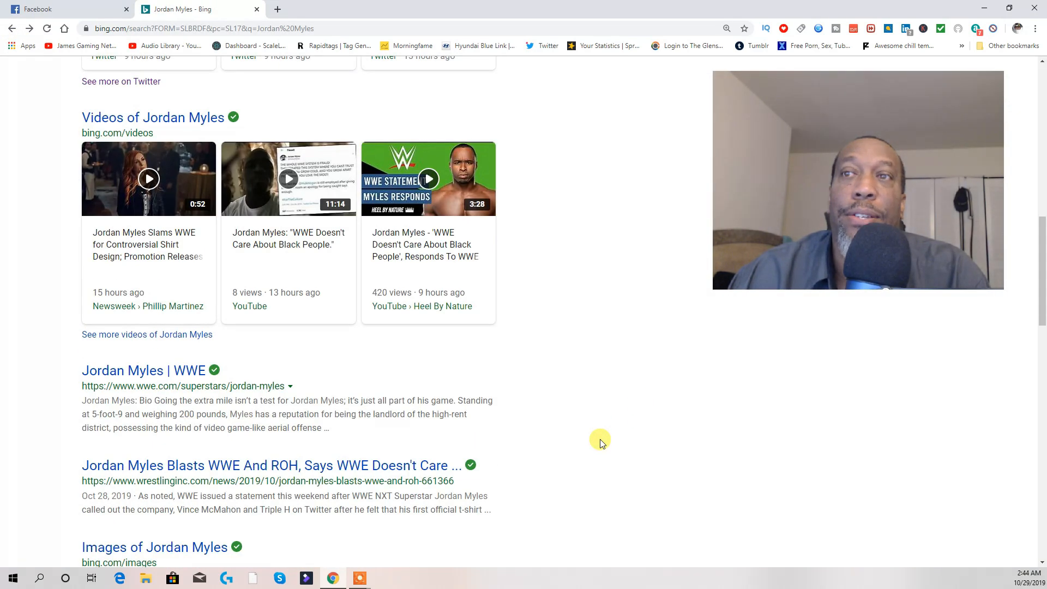
scroll(down, 3)
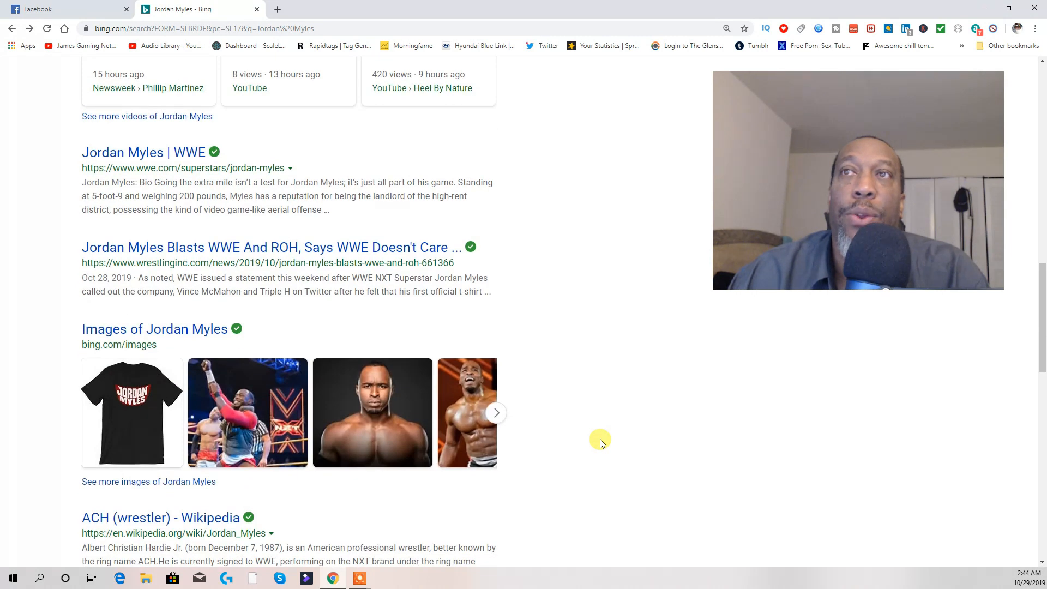
scroll(down, 3)
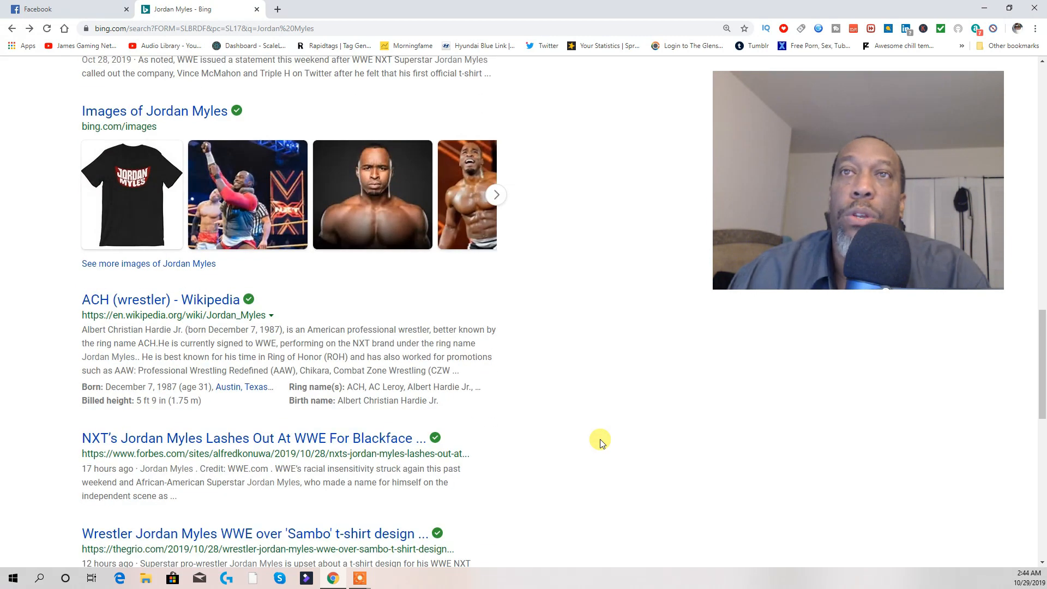
scroll(down, 3)
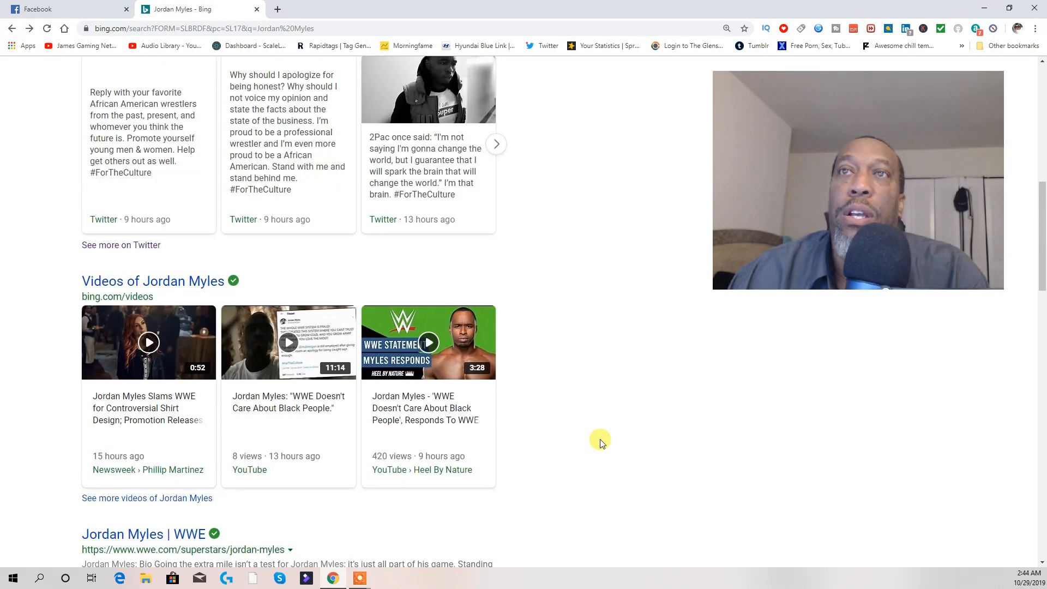
scroll(up, 3)
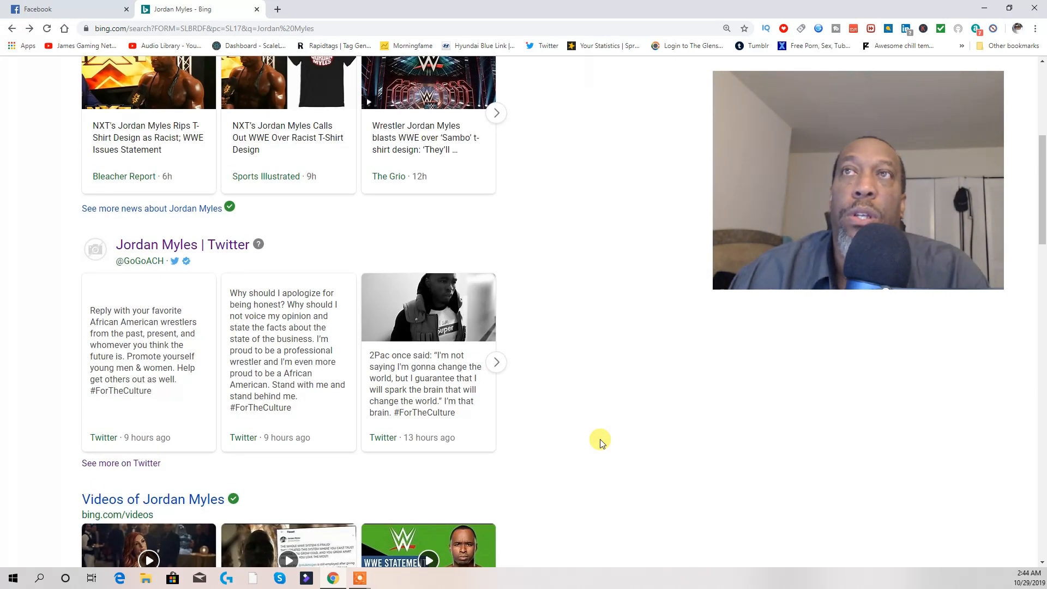